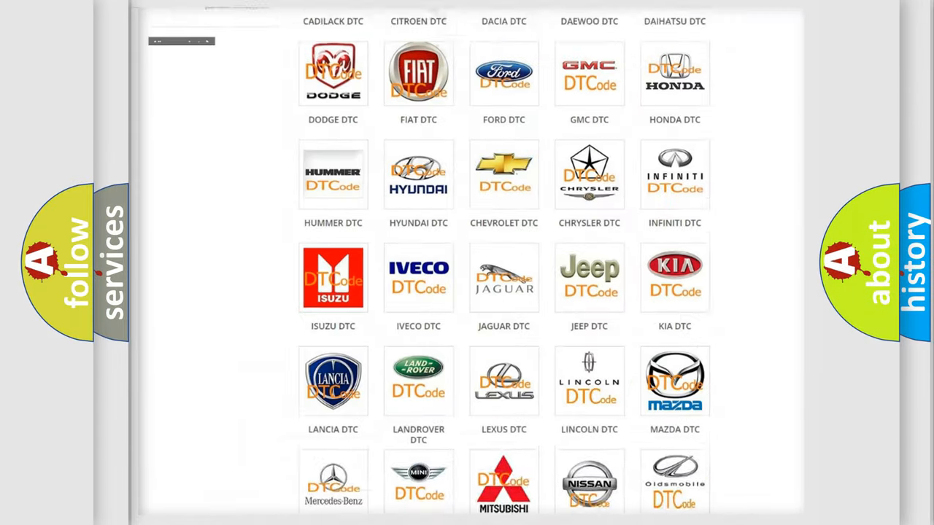
# Step: Scroll the DTC brand grid and choose the Jeep logo to open its code list
pyautogui.scroll(3)
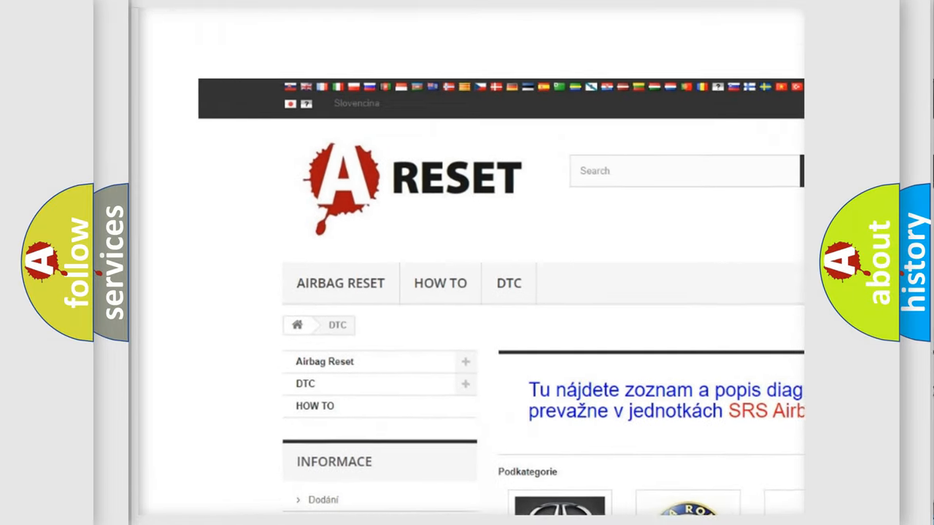
pyautogui.scroll(-3)
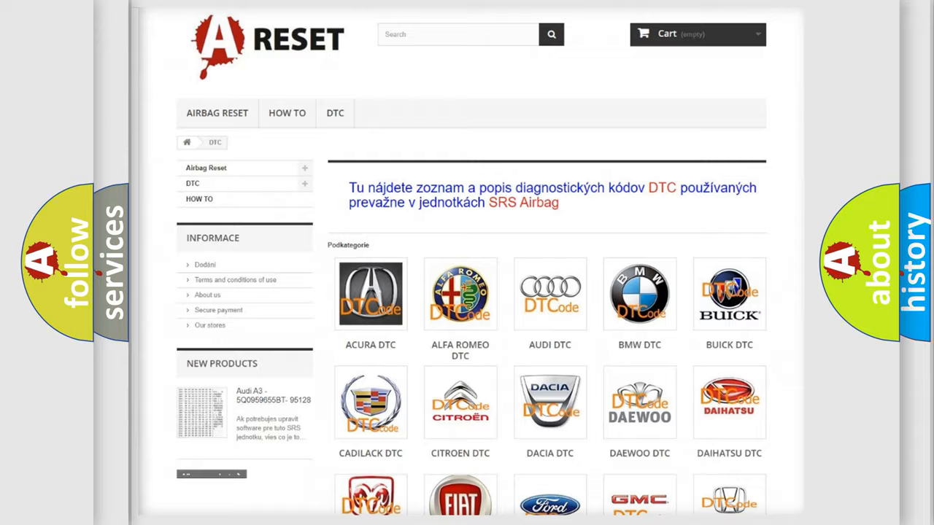
pyautogui.scroll(-3)
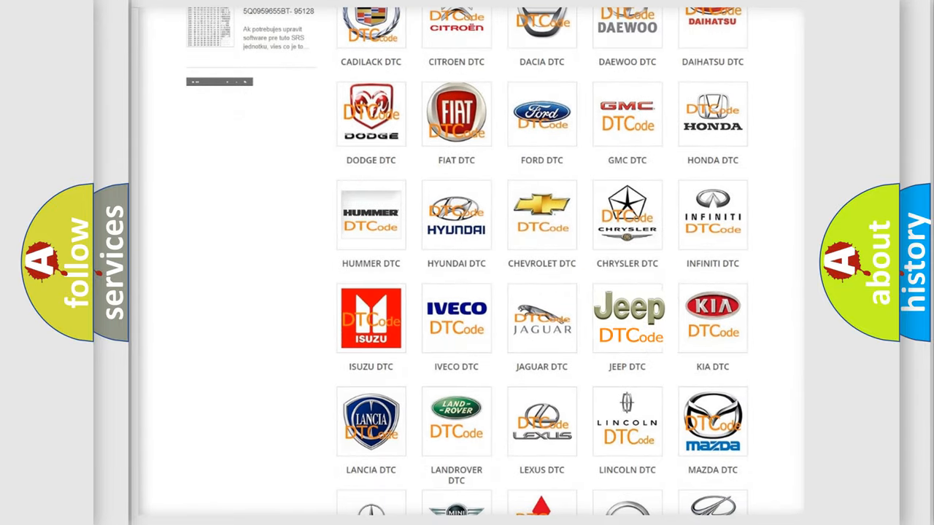
pyautogui.click(627, 317)
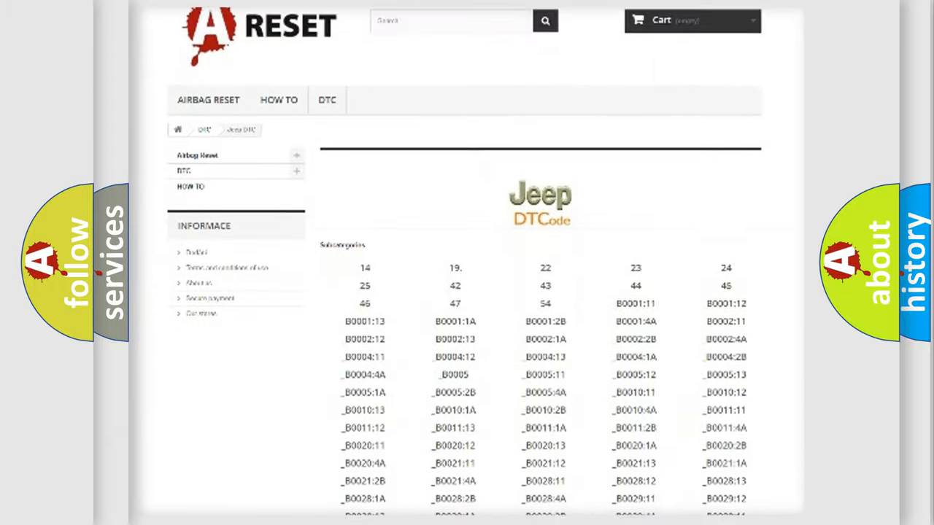
# Step: Scroll through the Jeep DTC subcategory list toward the B1-series codes
pyautogui.scroll(-3)
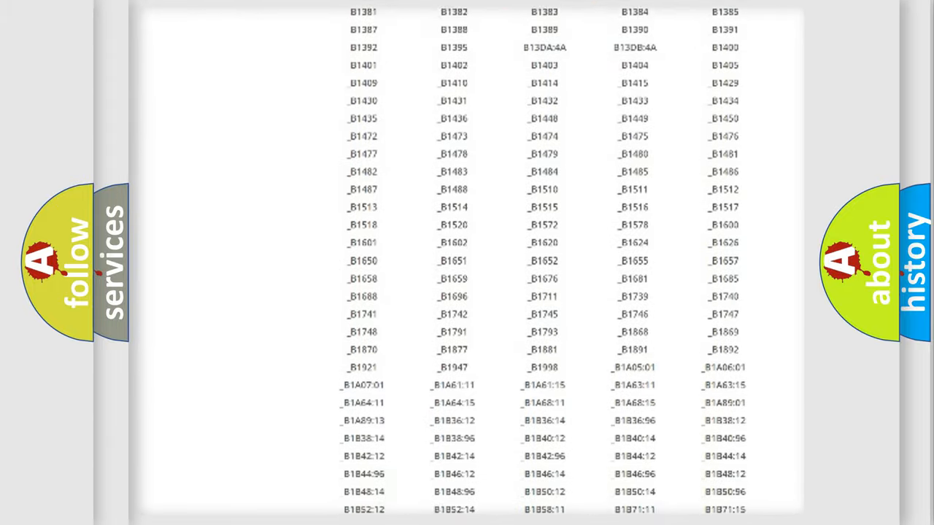
pyautogui.scroll(3)
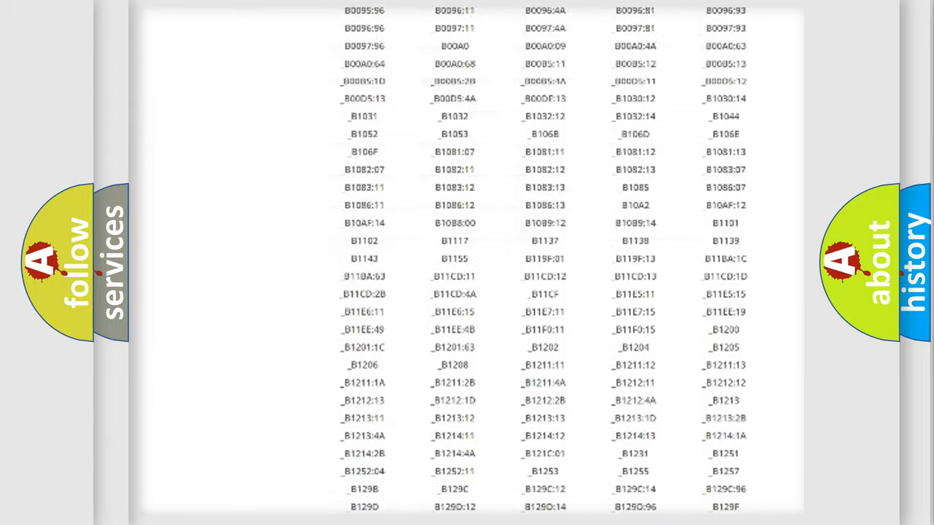
pyautogui.scroll(3)
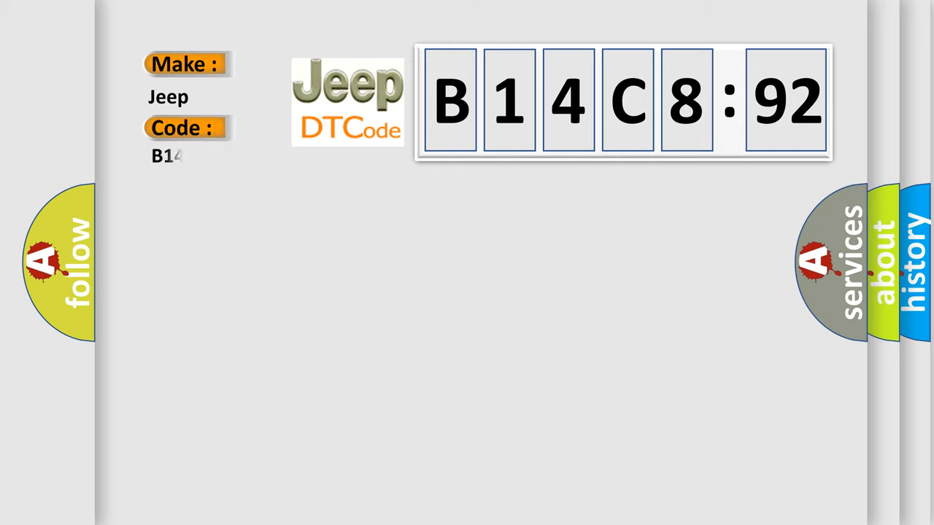
# Step: Enter code 4C892 to complete B14C892, then reveal its turbine sensor definition and description
pyautogui.write('4C892')
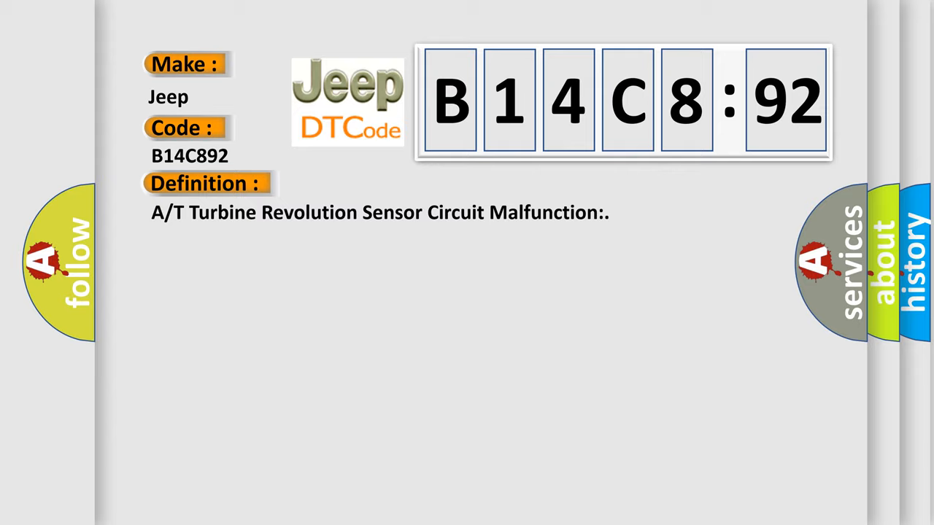
pyautogui.click(379, 183)
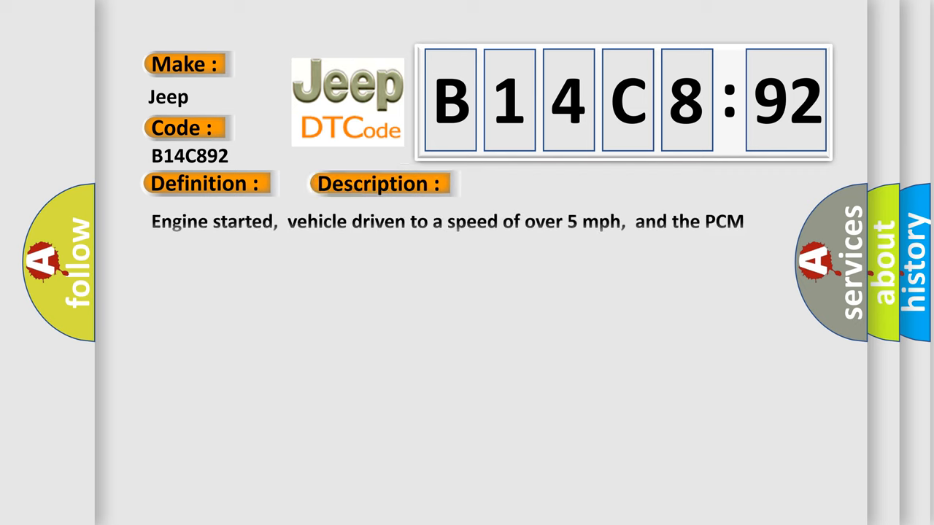